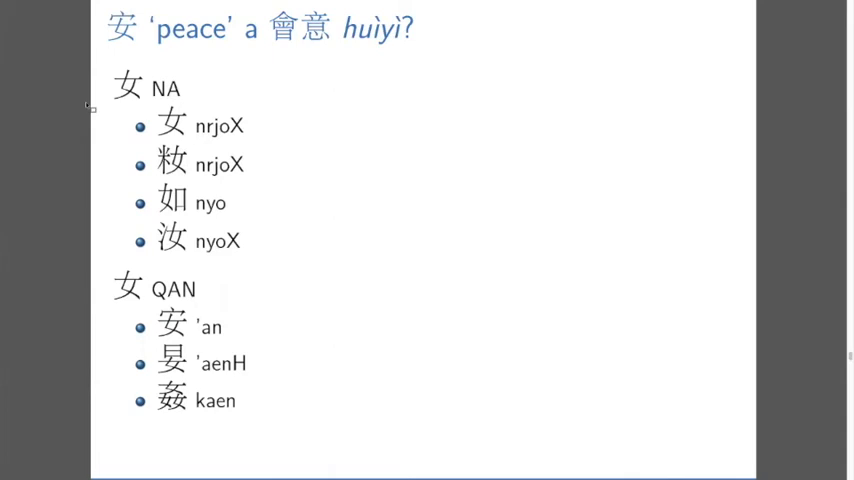
key(Right)
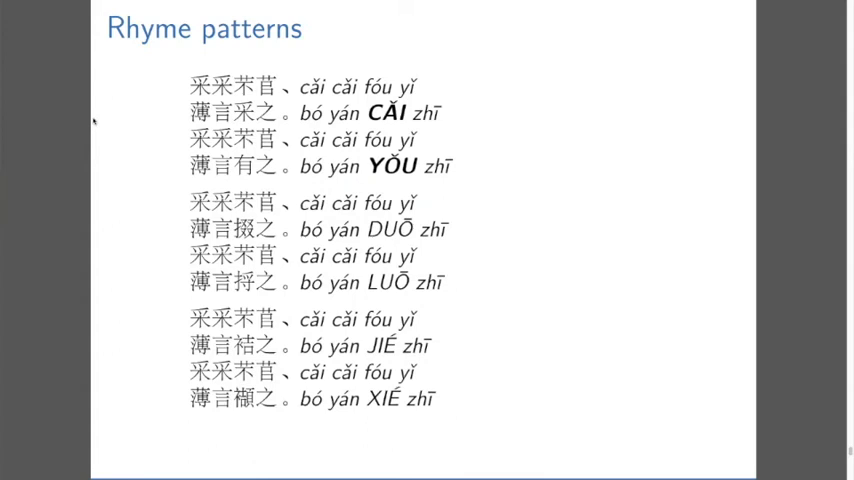
mouse_move(528, 57)
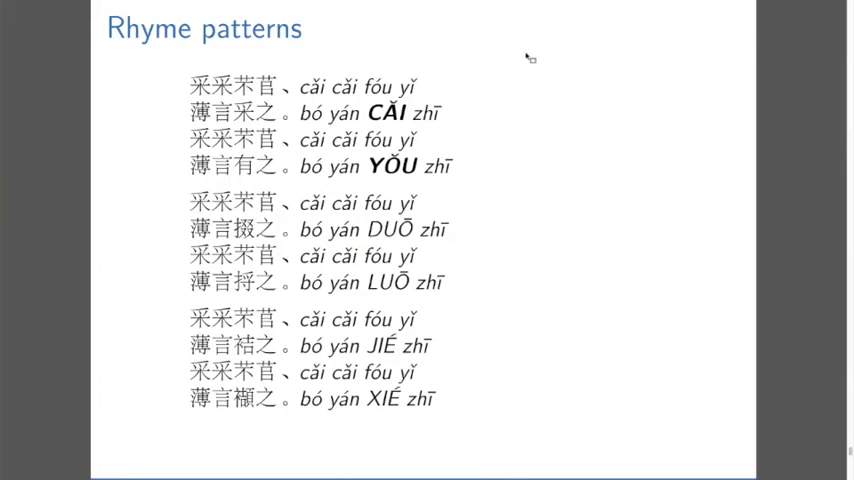